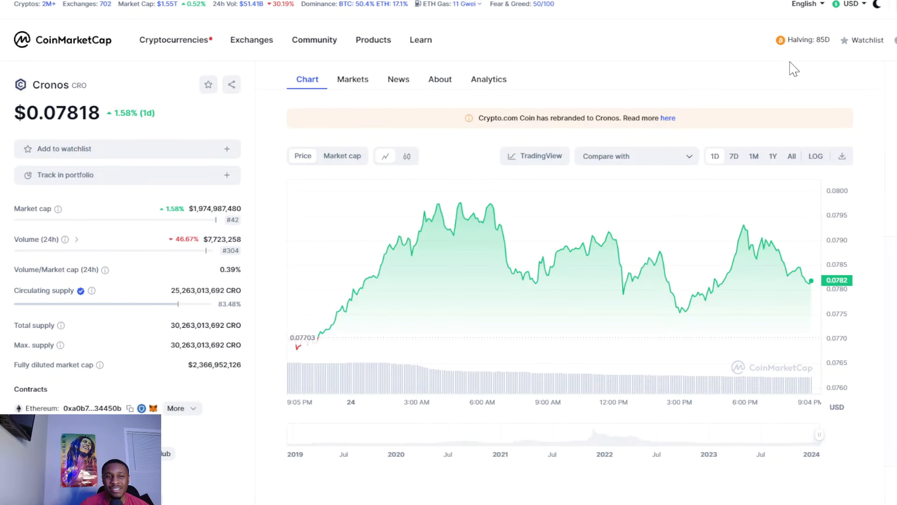
pyautogui.moveTo(789, 60)
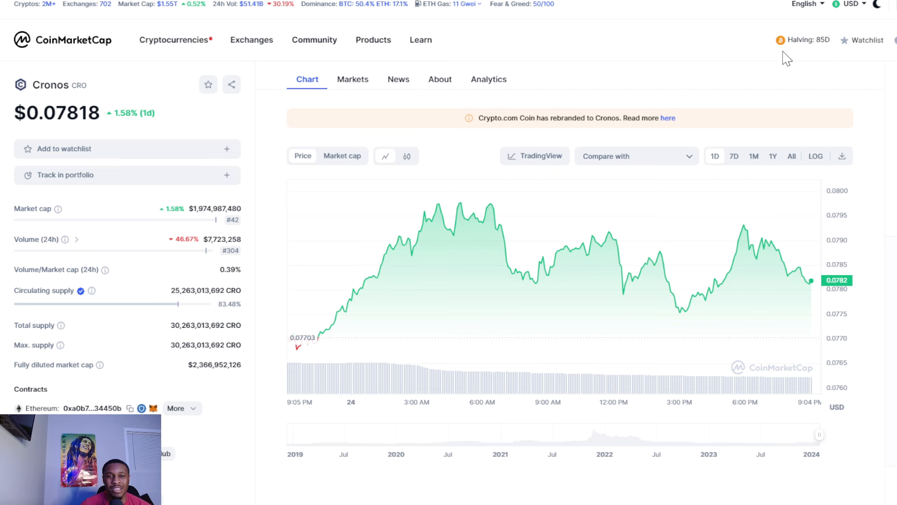
pyautogui.moveTo(795, 80)
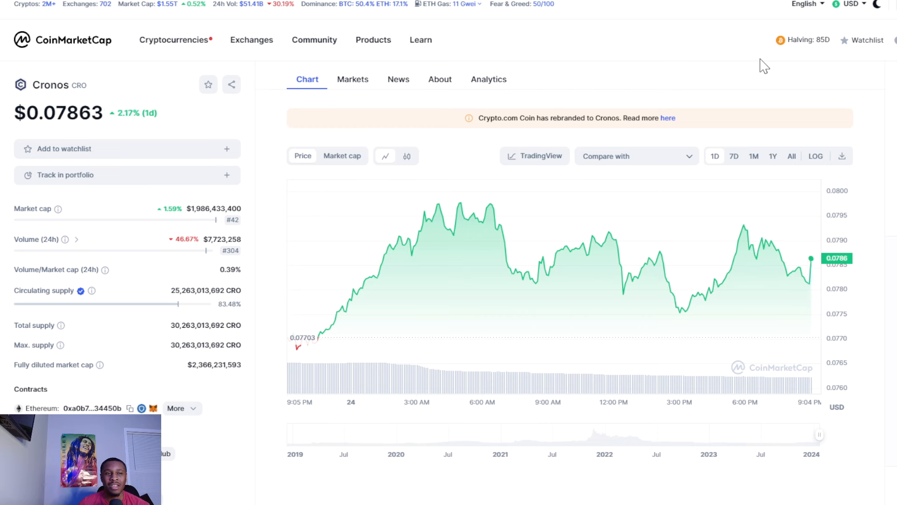
pyautogui.moveTo(760, 63)
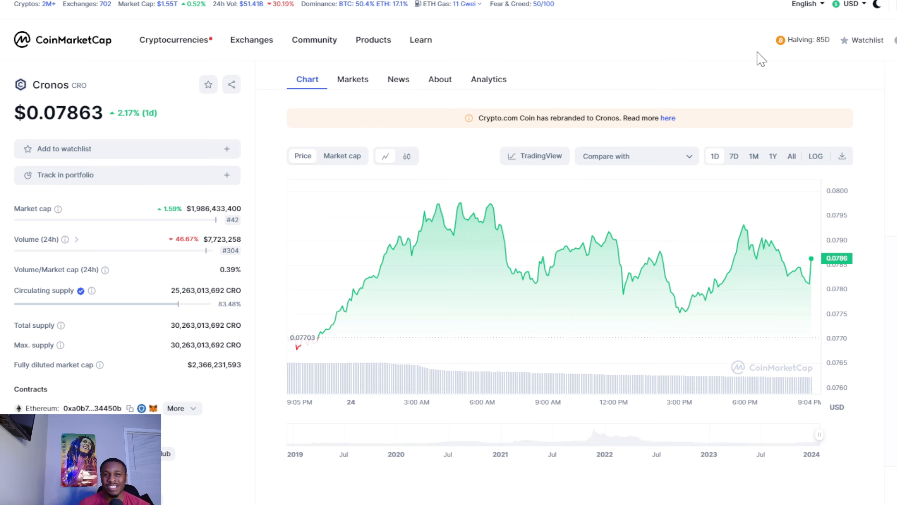
pyautogui.moveTo(757, 58)
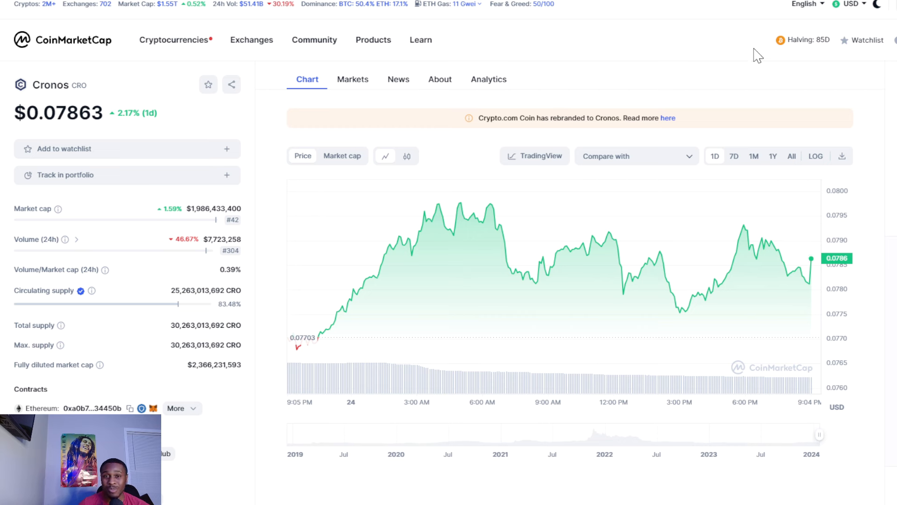
pyautogui.moveTo(728, 36)
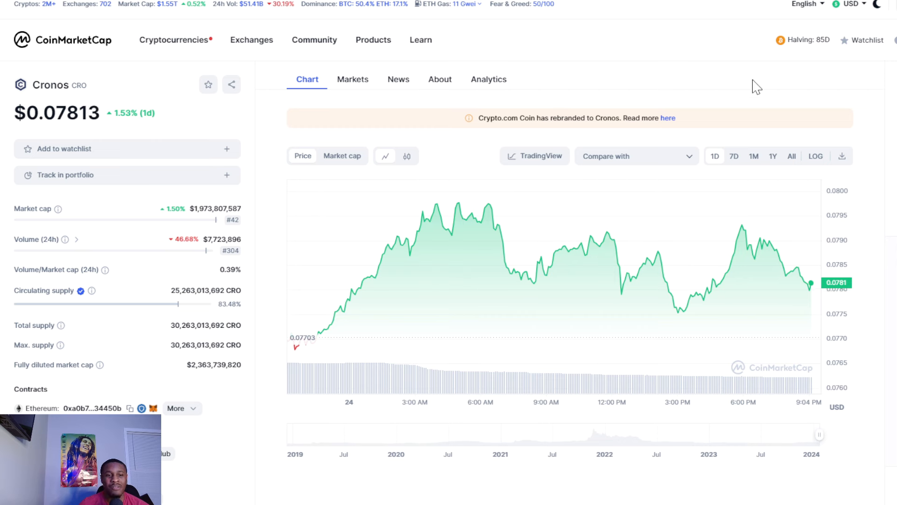
pyautogui.moveTo(716, 66)
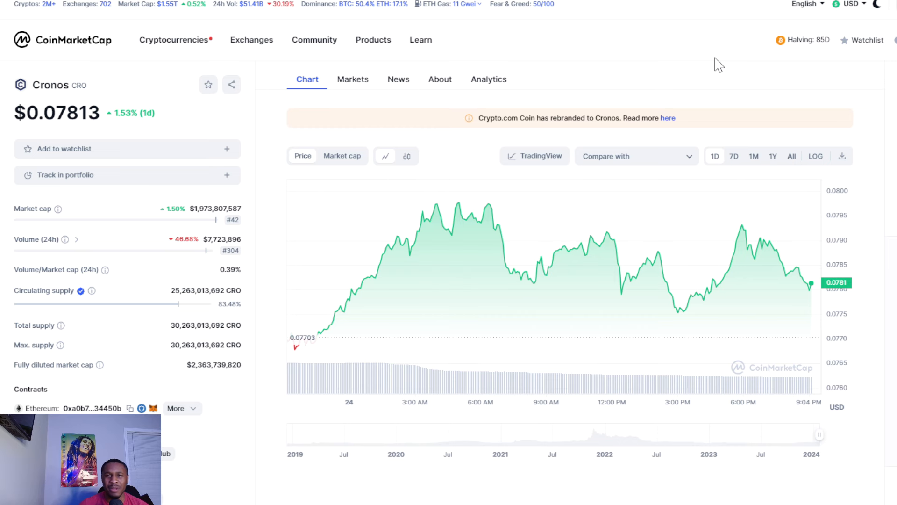
pyautogui.moveTo(704, 33)
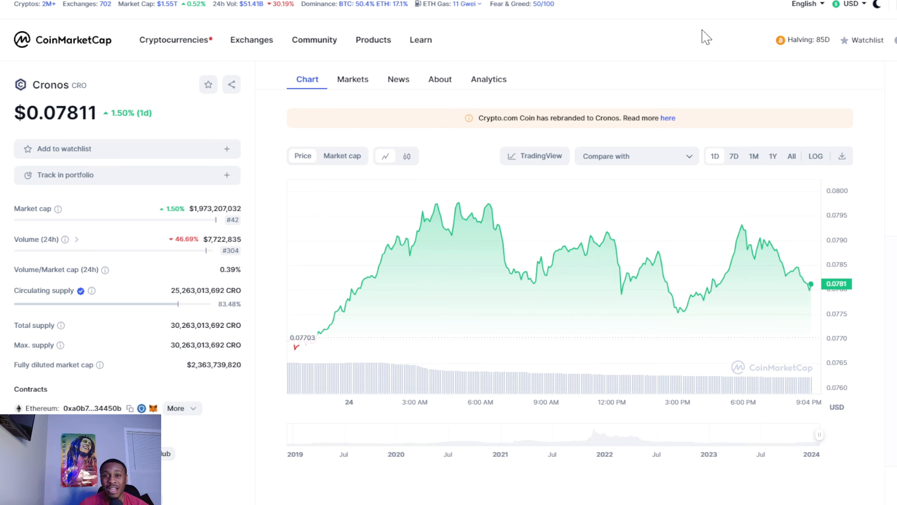
pyautogui.moveTo(627, 29)
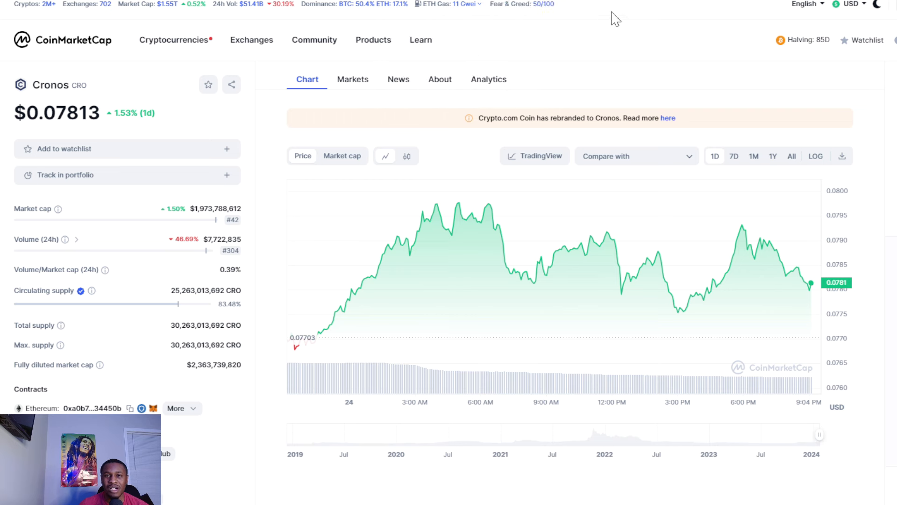
pyautogui.moveTo(634, 9)
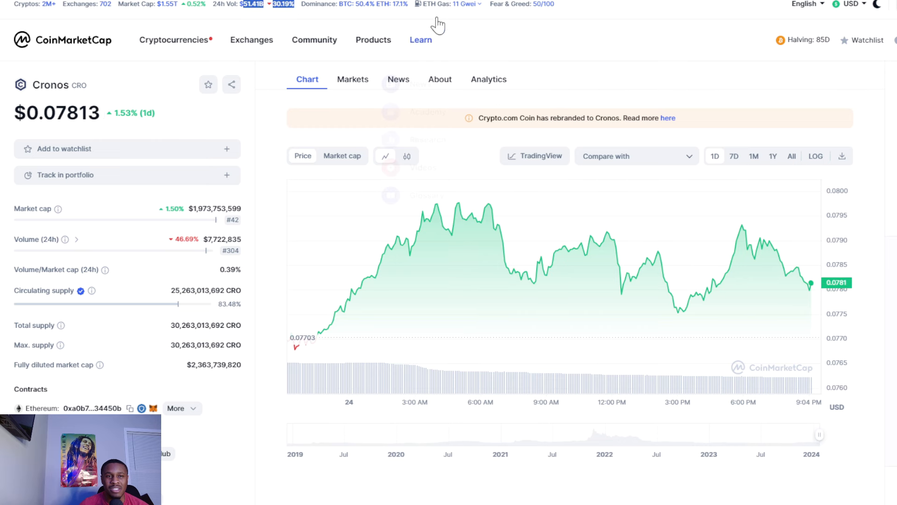
pyautogui.moveTo(636, 27)
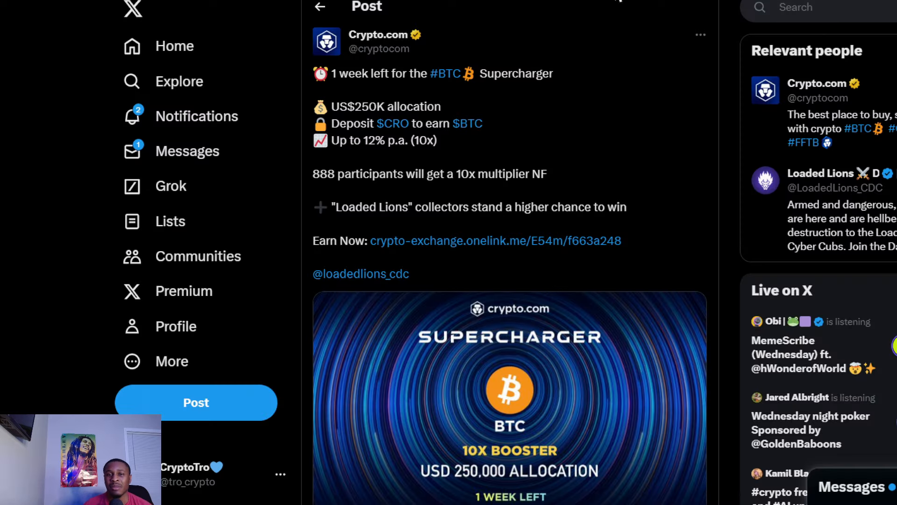
pyautogui.moveTo(665, 91)
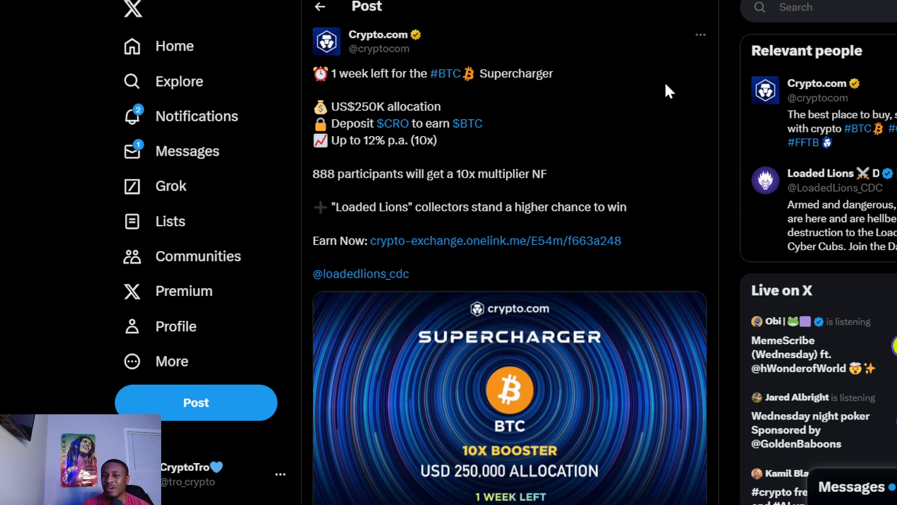
pyautogui.moveTo(689, 101)
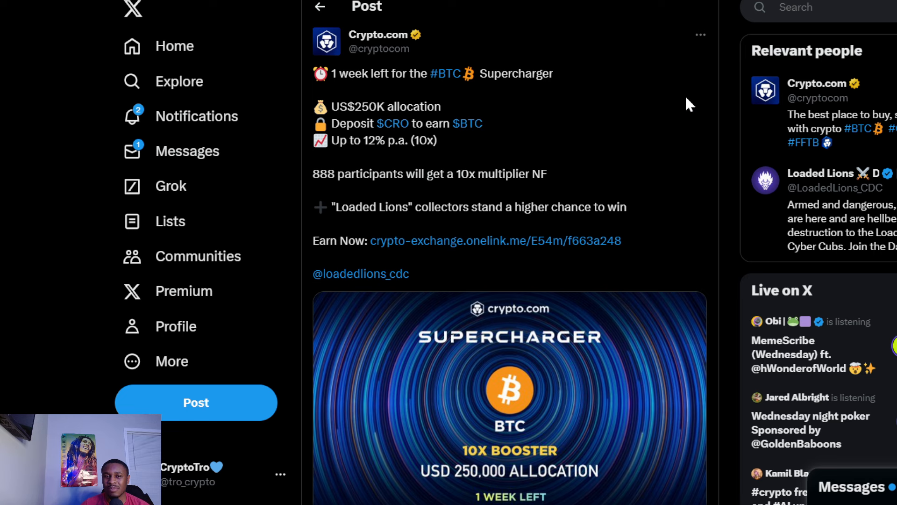
pyautogui.moveTo(577, 82)
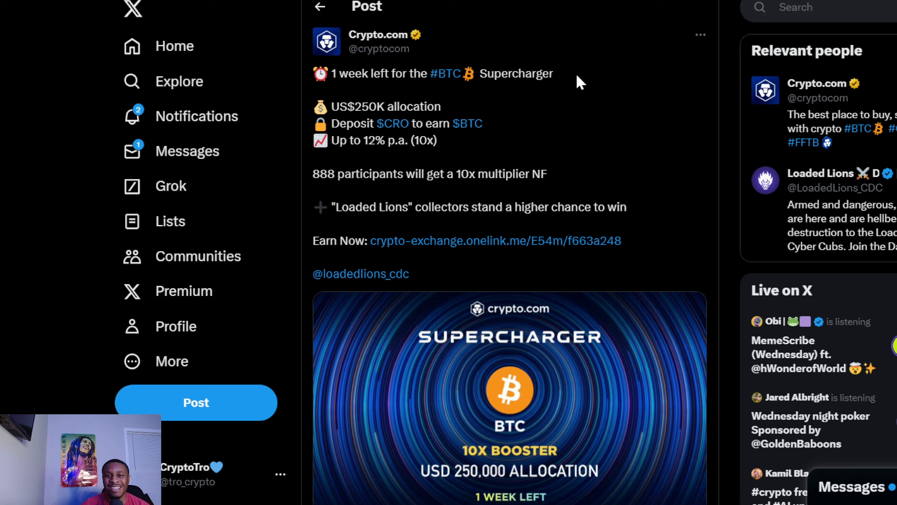
pyautogui.moveTo(596, 99)
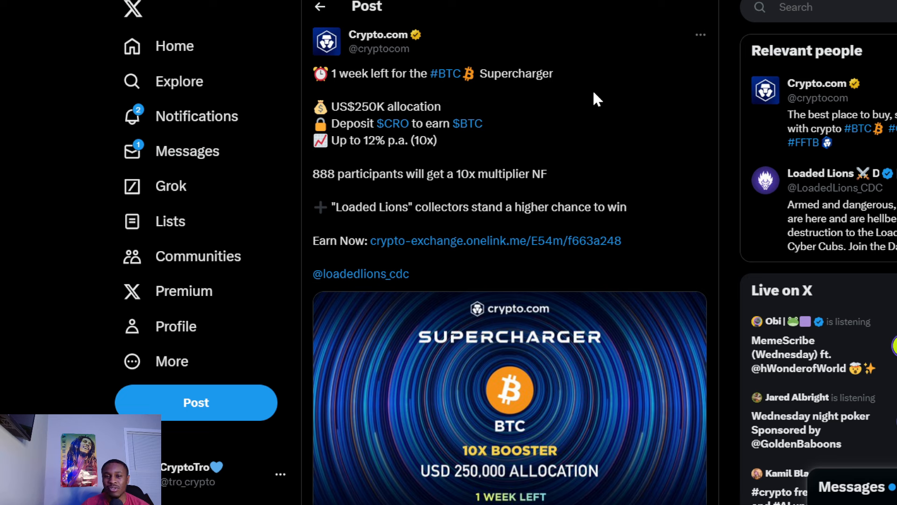
pyautogui.moveTo(476, 142)
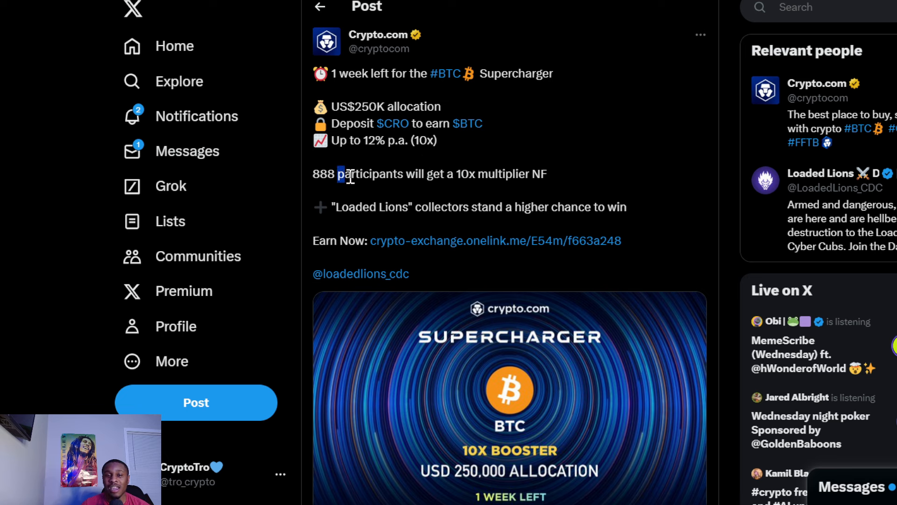
# Select text in the Crypto.com BTC Supercharger post about the US$250K allocation
pyautogui.moveTo(336, 174); pyautogui.dragTo(547, 174)
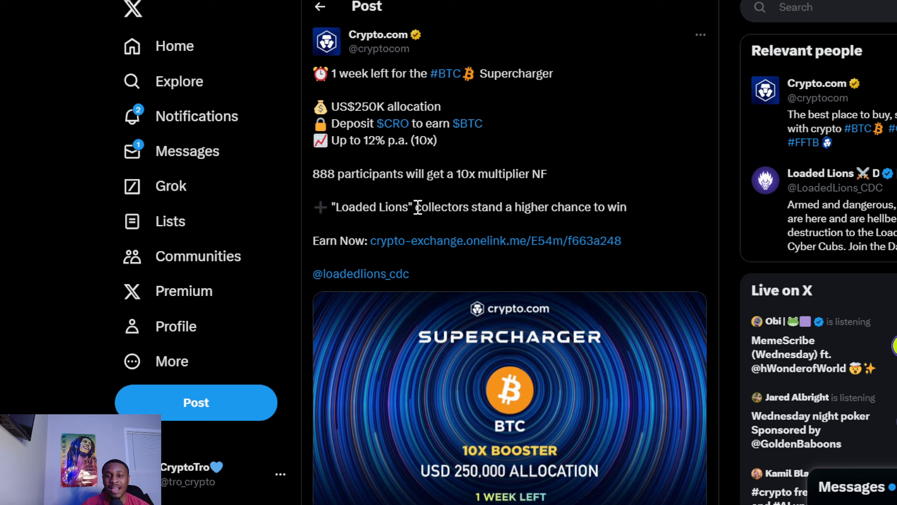
pyautogui.moveTo(414, 206); pyautogui.dragTo(628, 206)
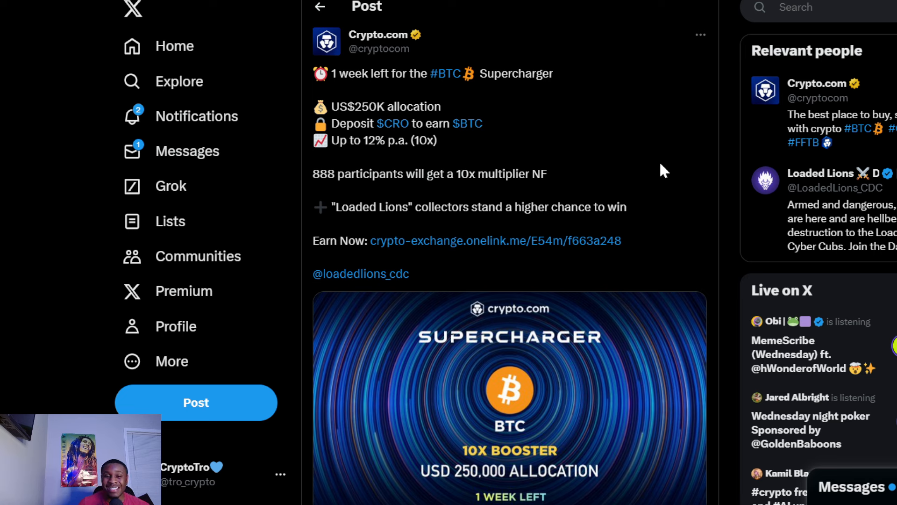
pyautogui.moveTo(658, 165)
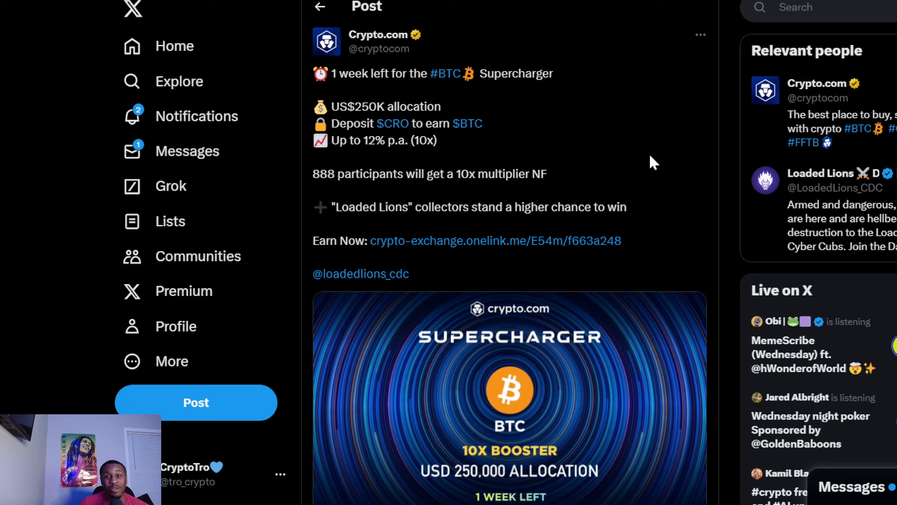
pyautogui.moveTo(646, 155)
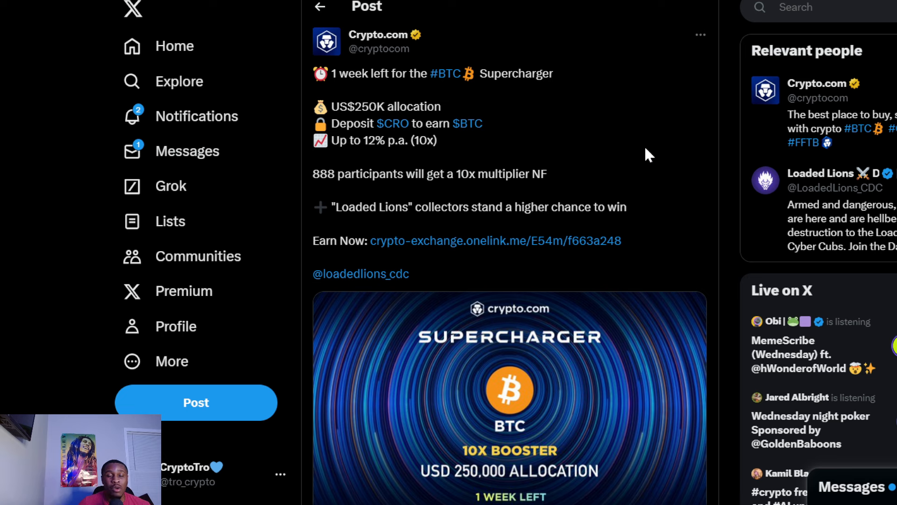
pyautogui.moveTo(630, 131)
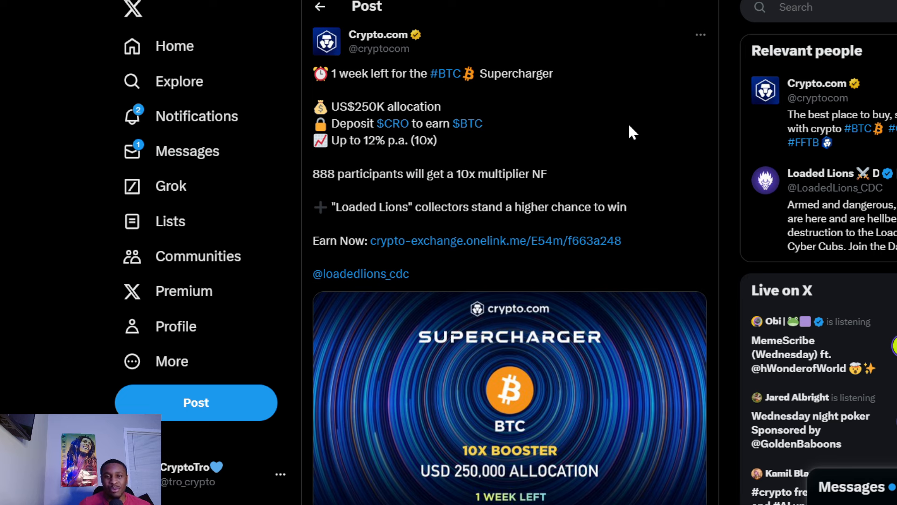
pyautogui.moveTo(615, 139)
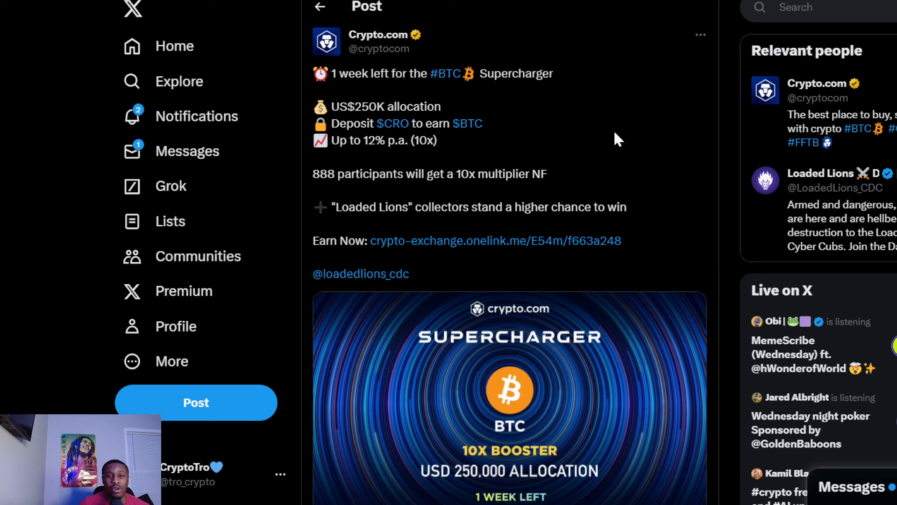
pyautogui.moveTo(613, 125)
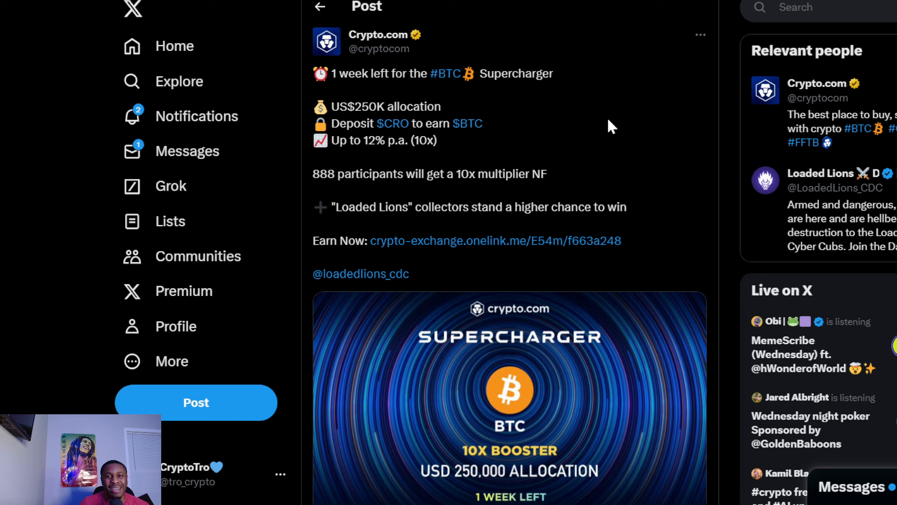
pyautogui.moveTo(581, 10)
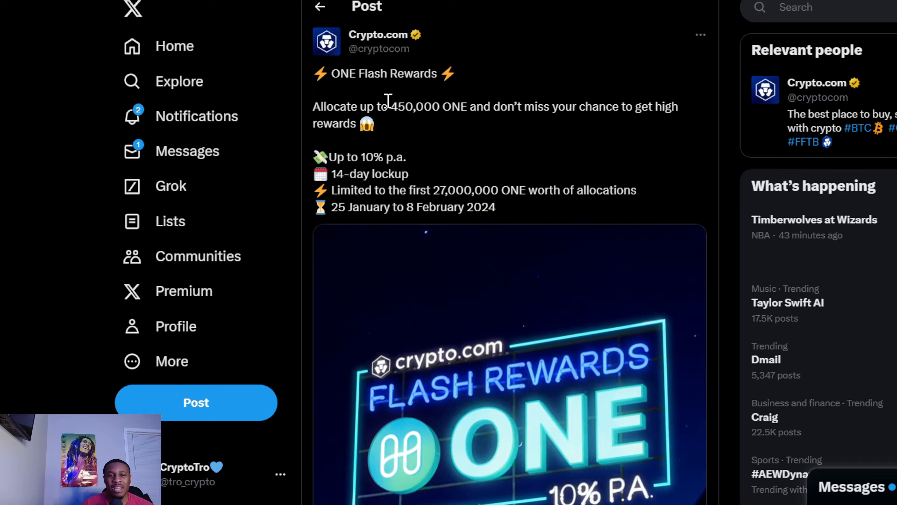
# Go to the Cronos post announcing the live vote to increase APR on Cronos POS
pyautogui.doubleClick(402, 107)
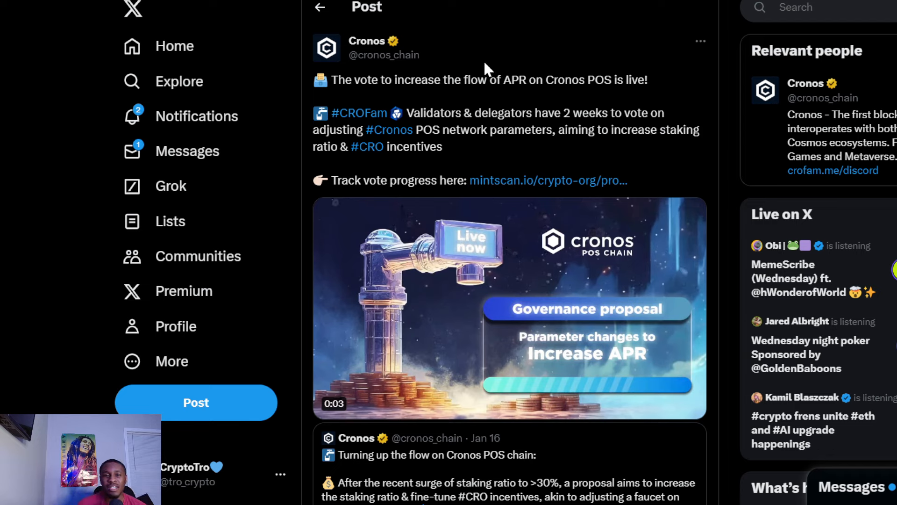
pyautogui.moveTo(468, 80); pyautogui.dragTo(650, 79)
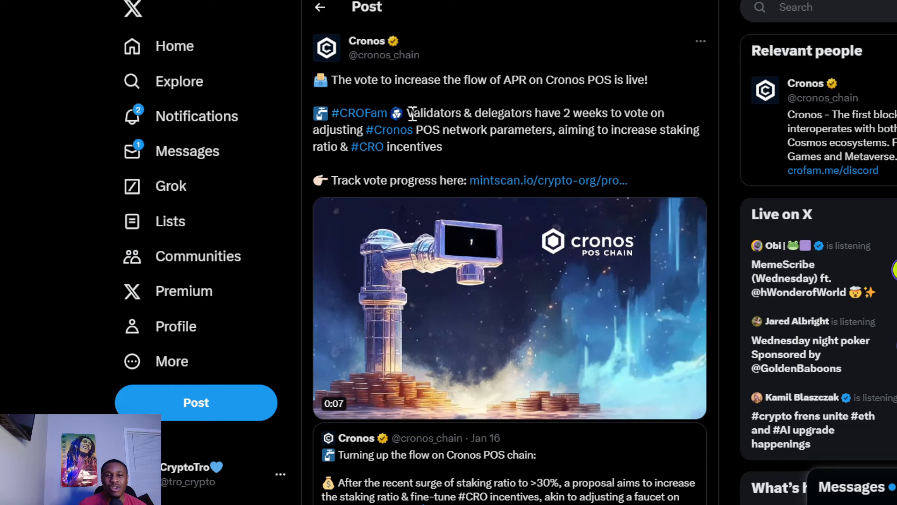
pyautogui.moveTo(407, 114); pyautogui.dragTo(597, 113)
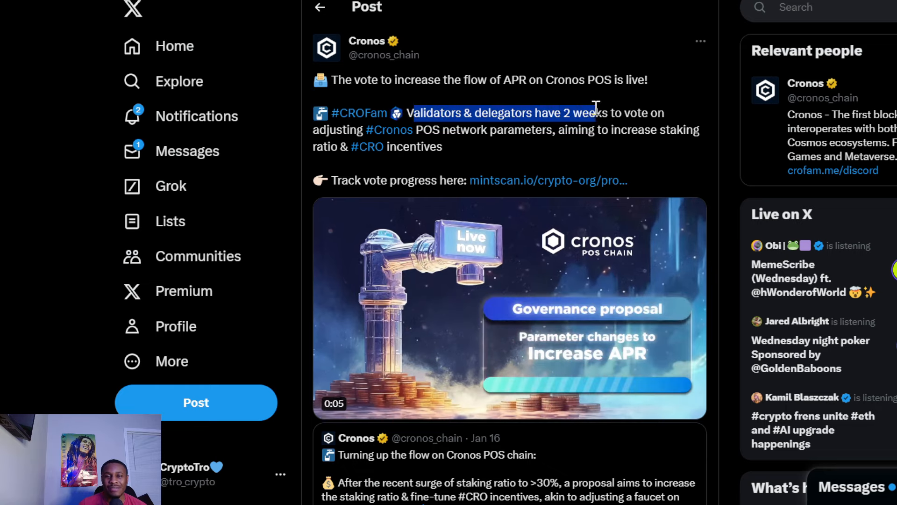
pyautogui.moveTo(595, 105); pyautogui.dragTo(442, 146)
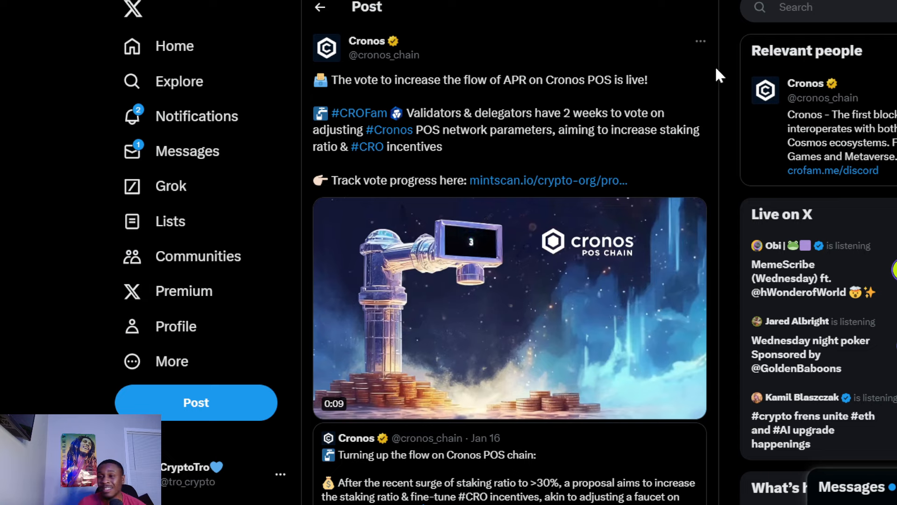
pyautogui.moveTo(727, 70)
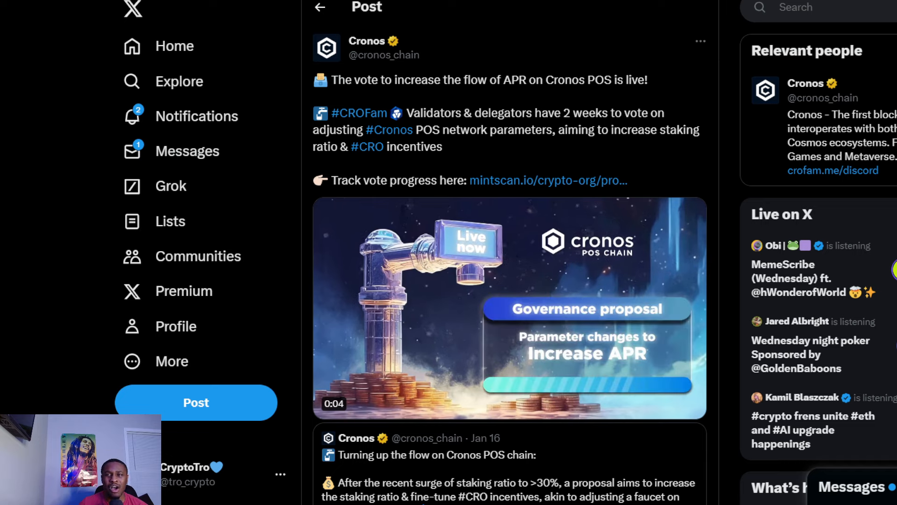
# Scroll to the replies and open 'How big portion of voting power does CDC have?'
pyautogui.scroll(-3)
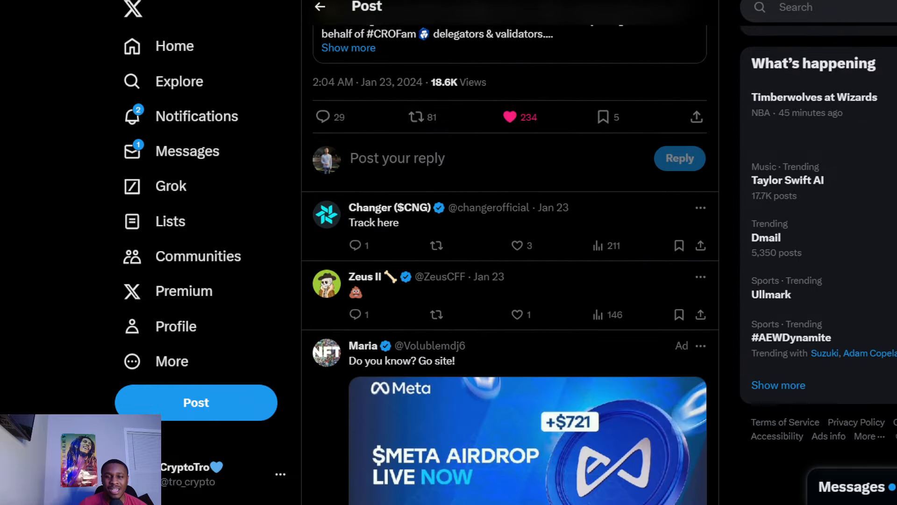
pyautogui.scroll(-3)
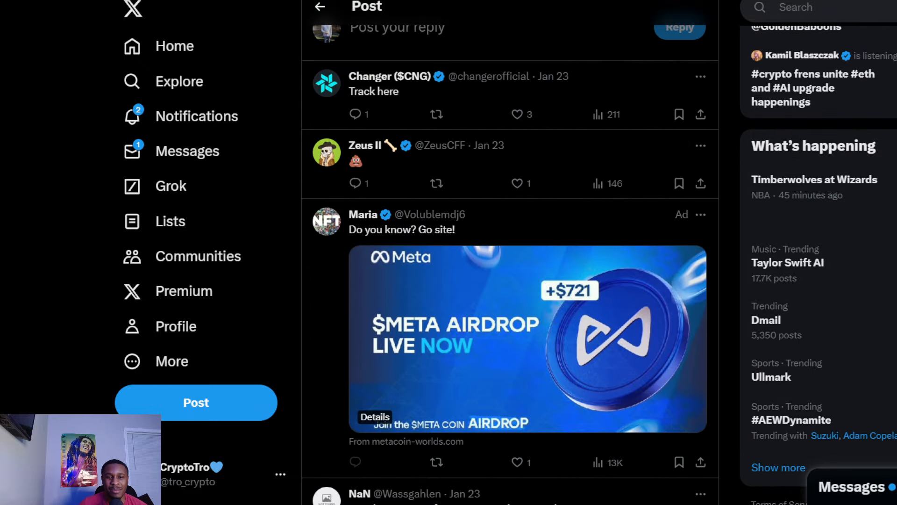
pyautogui.moveTo(800, 172)
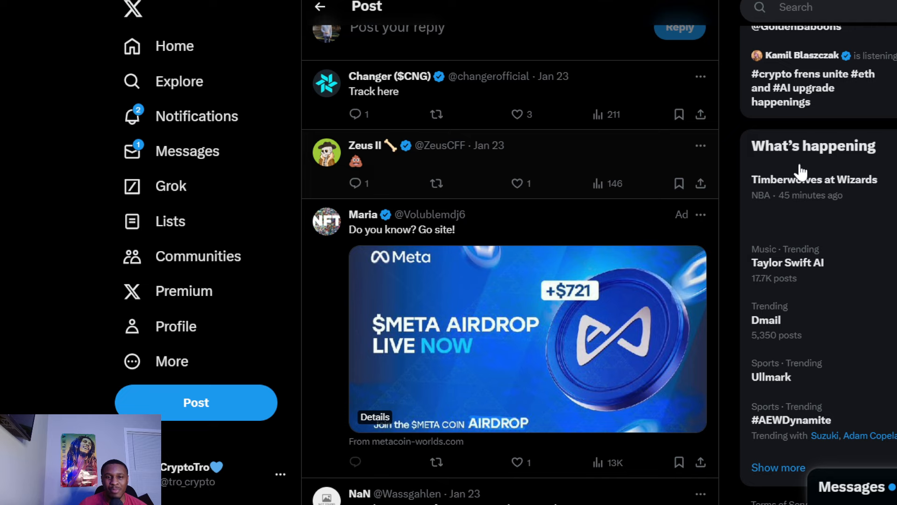
pyautogui.scroll(-3)
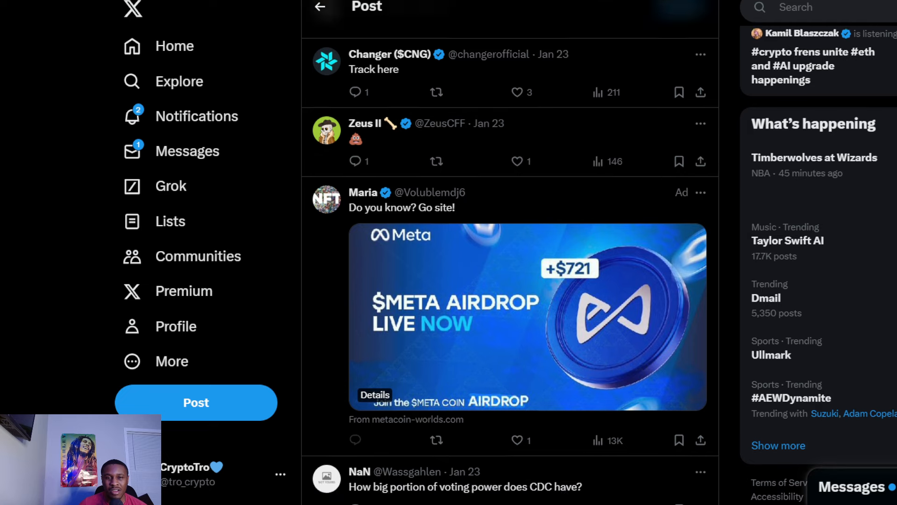
pyautogui.scroll(-3)
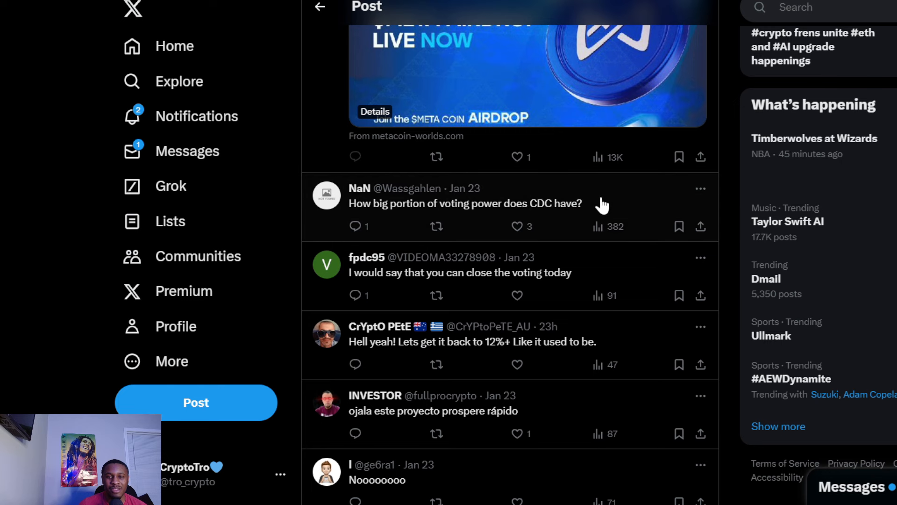
pyautogui.click(464, 204)
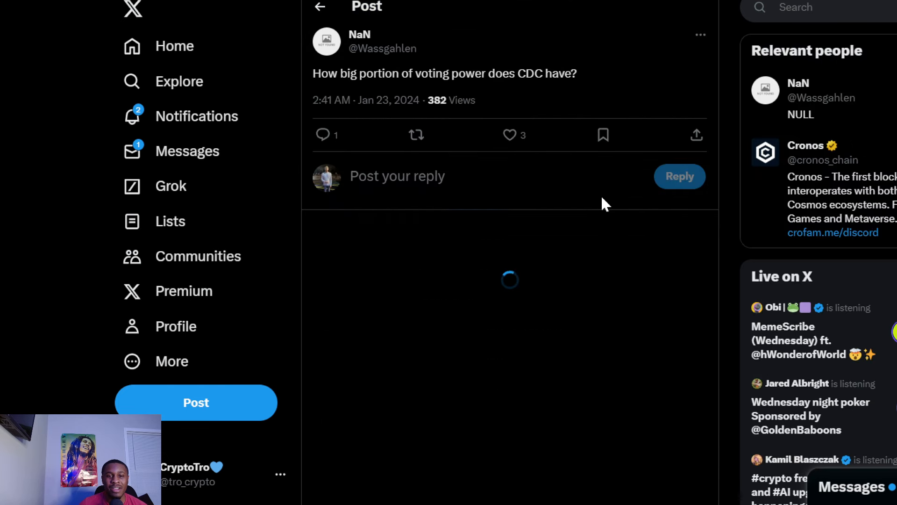